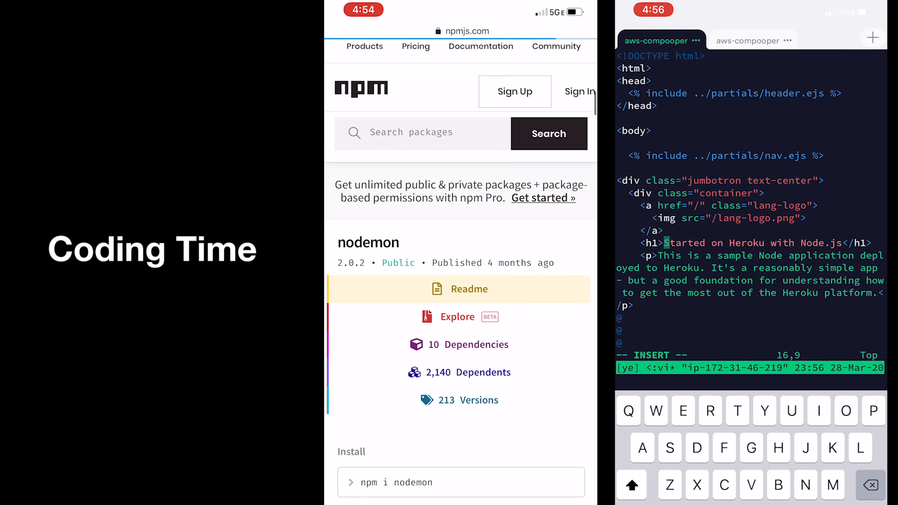
Step: Insert Joma at the start of the h1 heading in views/pages/index.ejs
text(Joma)
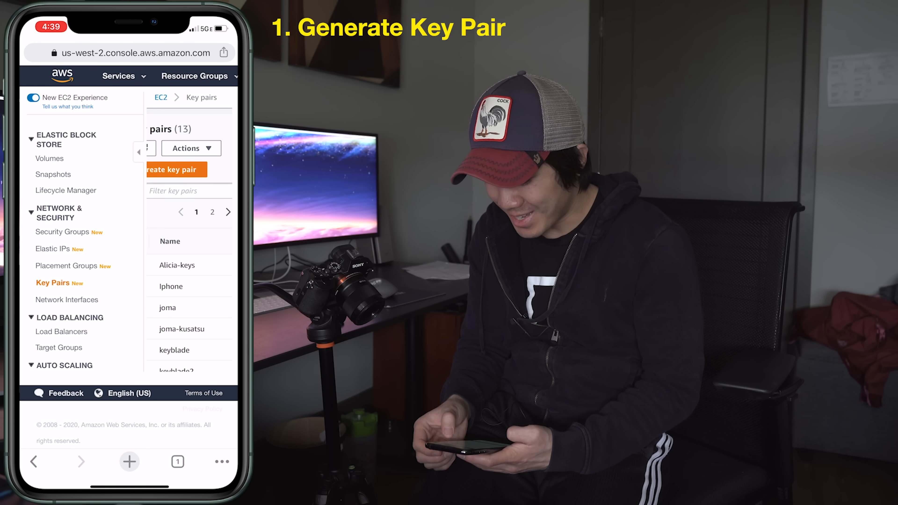
Step: Choose an option from the Actions dropdown on the EC2 Key pairs page
click(190, 148)
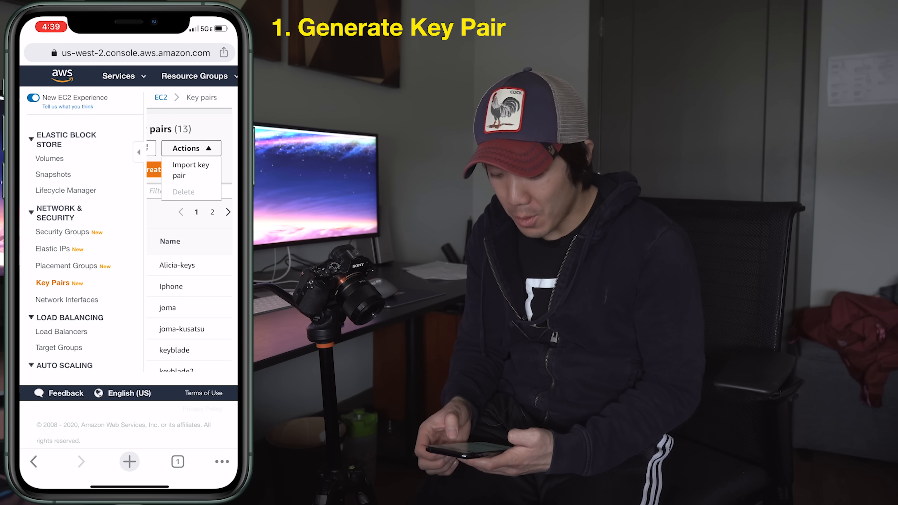
click(191, 170)
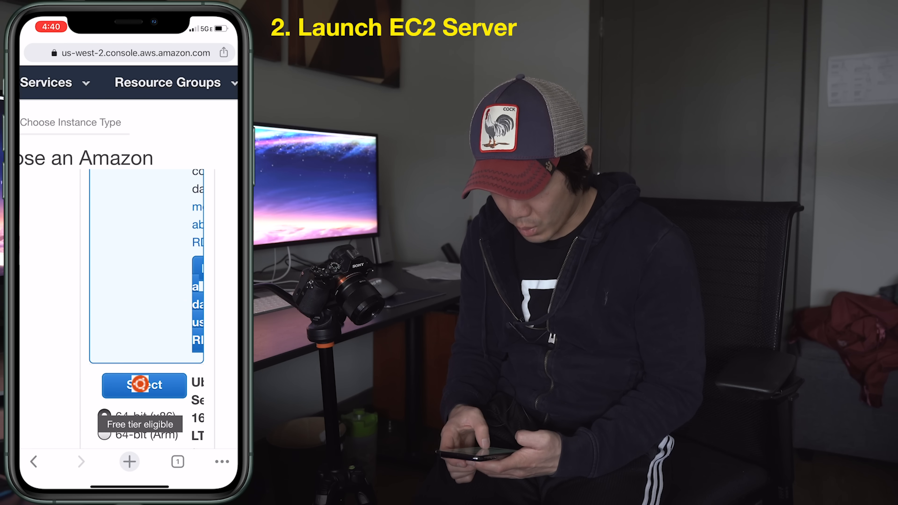
Step: Select the Ubuntu Server 16.04 LTS machine image in the launch wizard
scroll(down, 3)
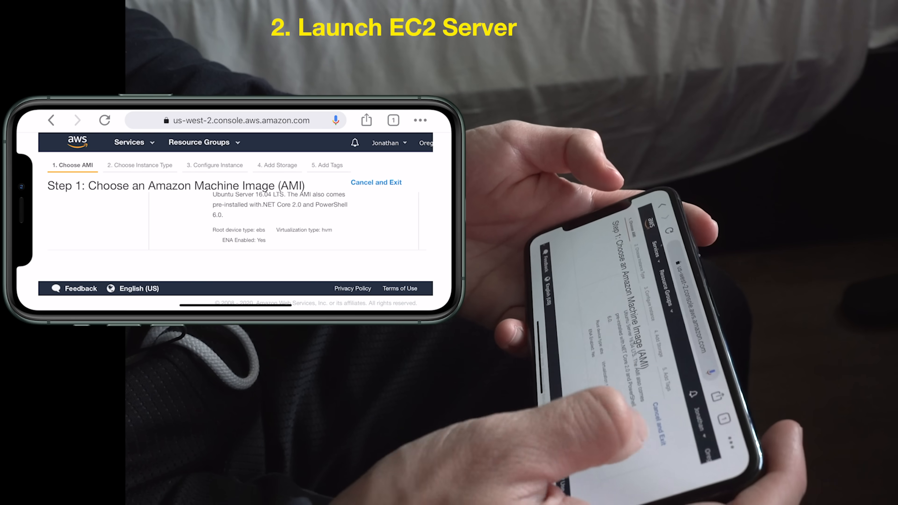
scroll(down, 3)
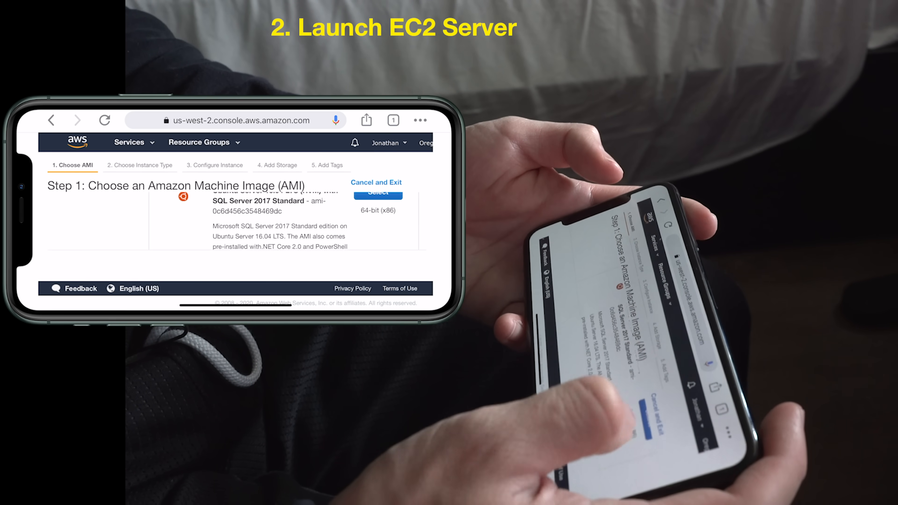
click(377, 195)
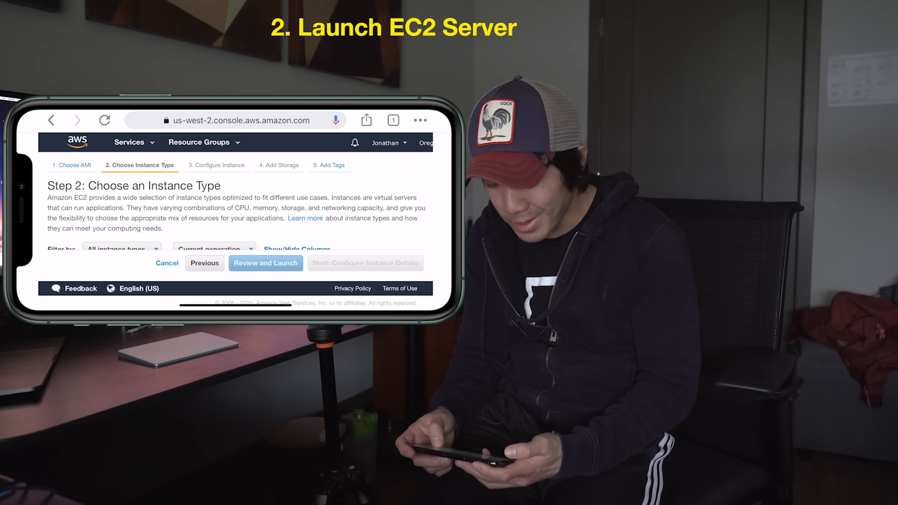
Step: Review and launch the instance, then choose a key pair option in the launch dialog
click(265, 263)
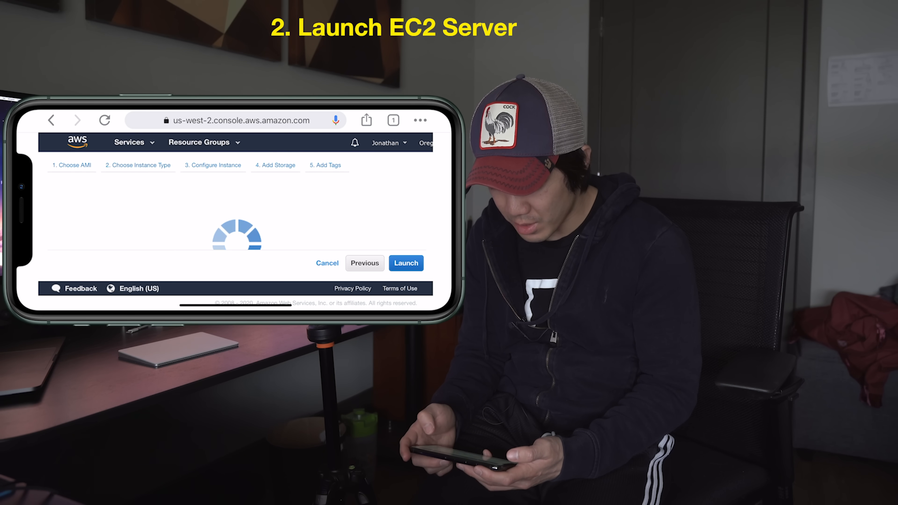
click(405, 262)
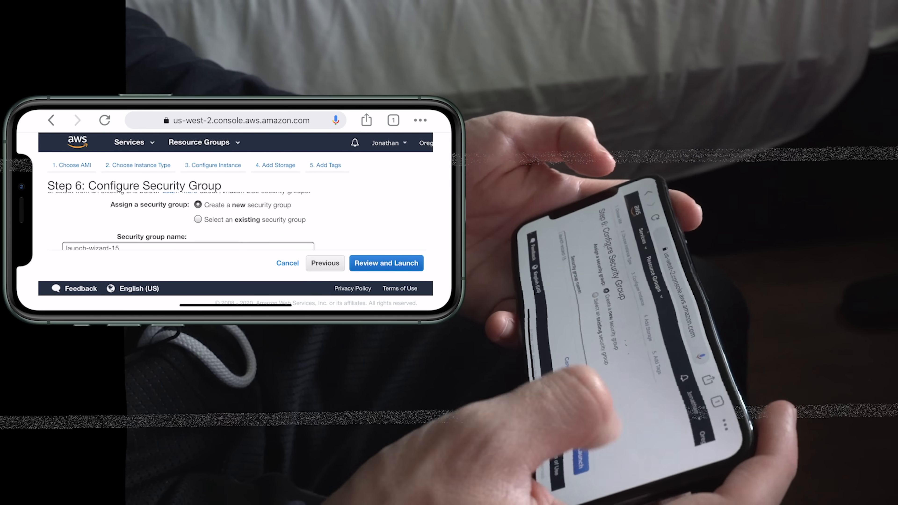
click(386, 263)
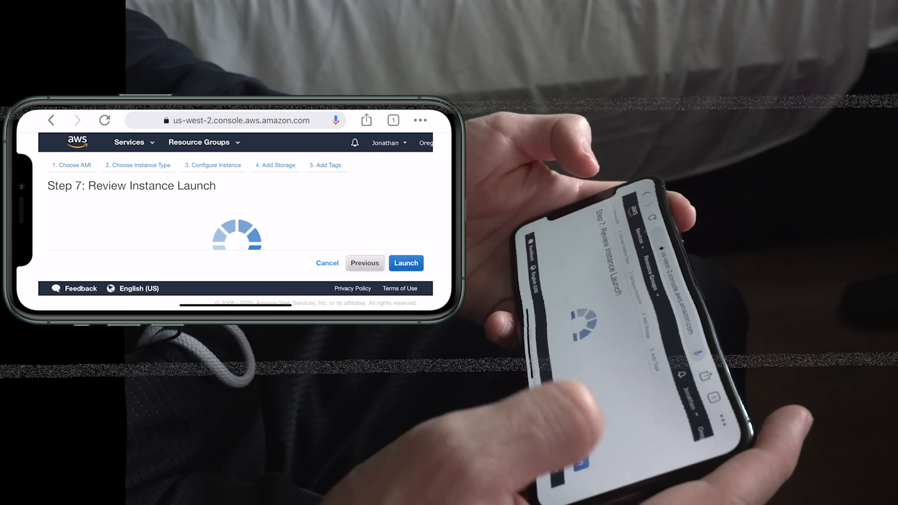
click(406, 262)
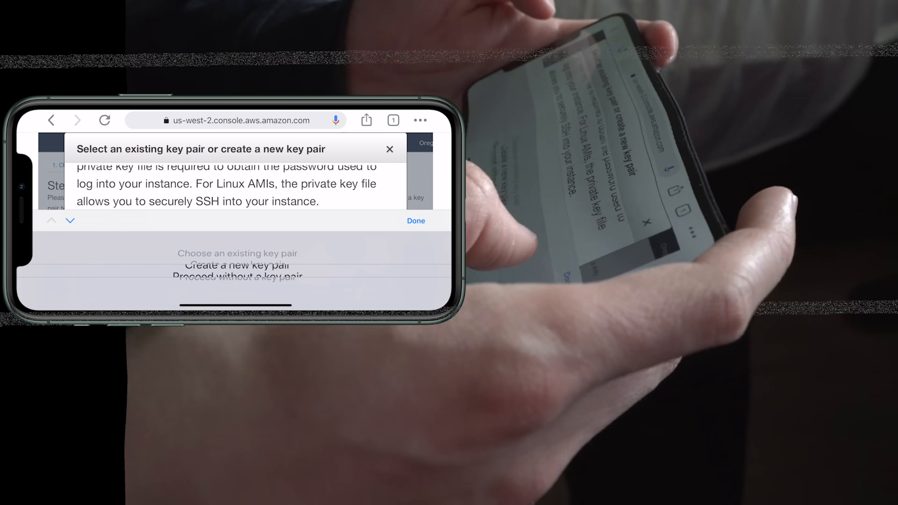
click(415, 220)
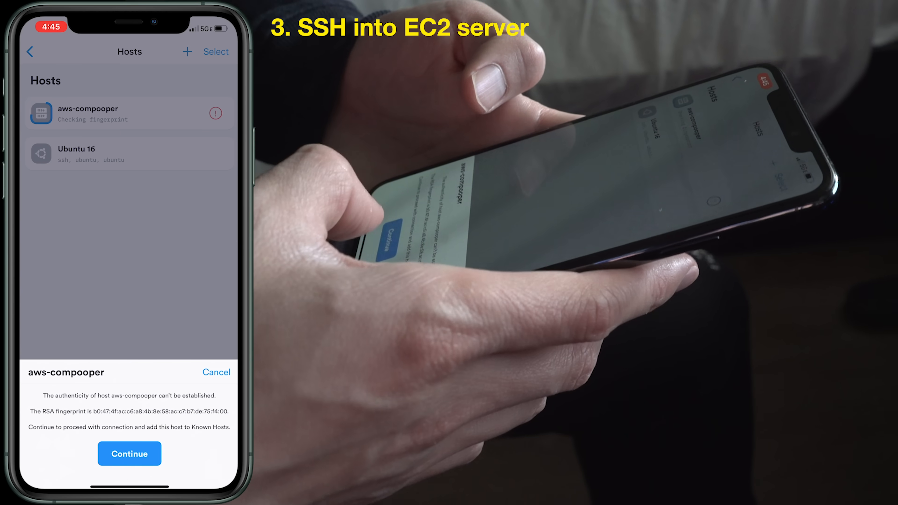
Step: Accept the aws-compooper host fingerprint and connect over SSH
click(129, 454)
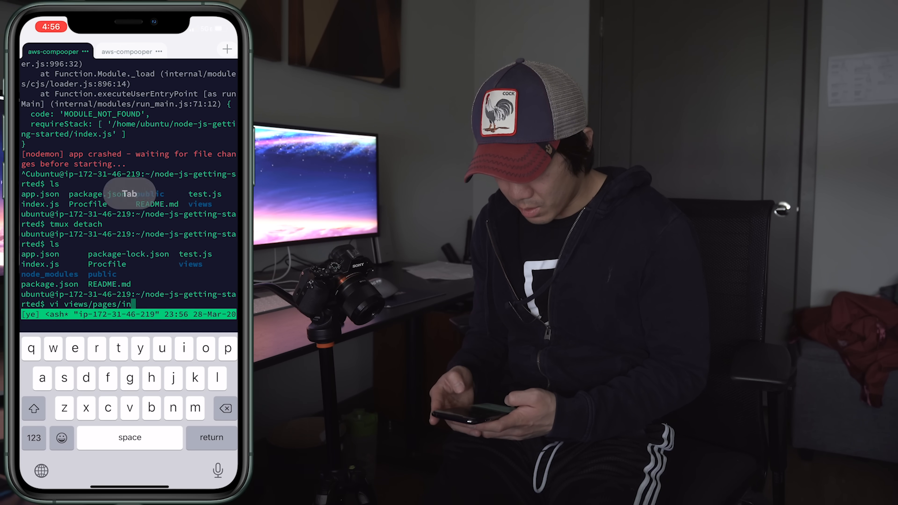
Step: Edit views/pages/index.ejs in vi so the h1 reads Joma Started on Heroku with Node.js
key(Return)
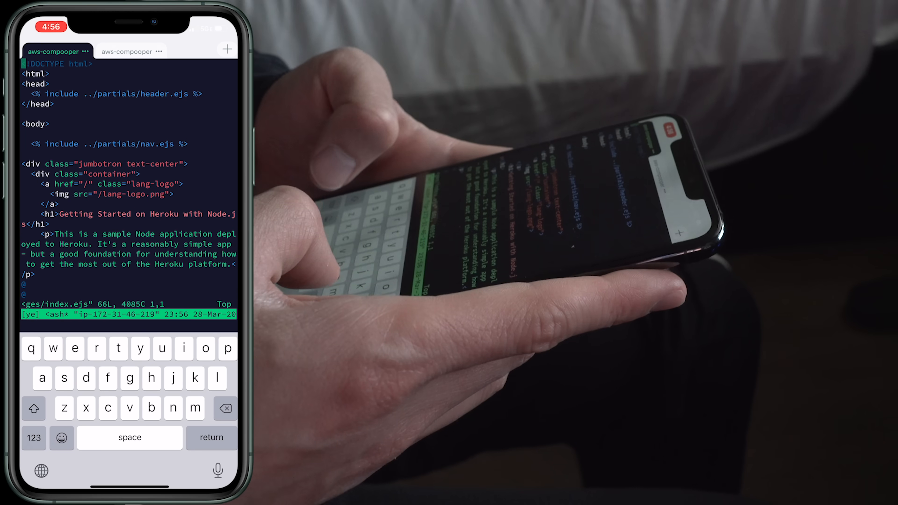
click(173, 348)
text(Joma)
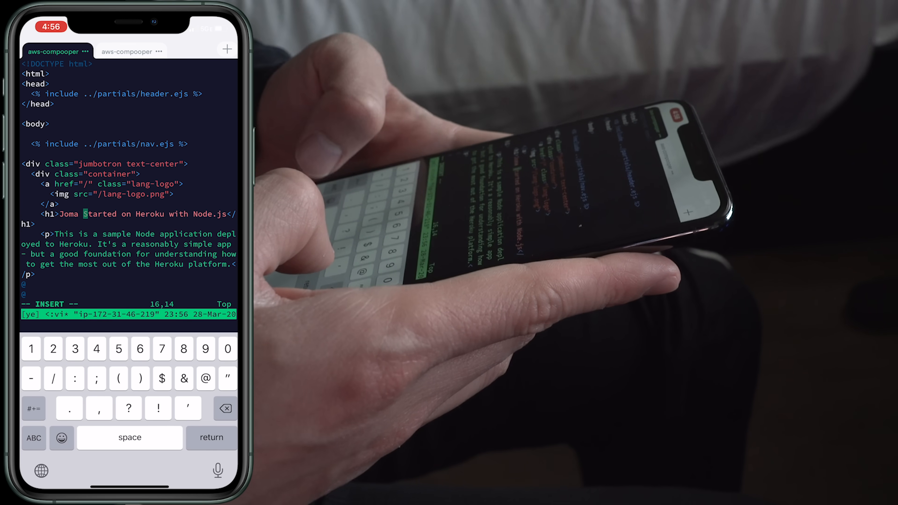
click(33, 438)
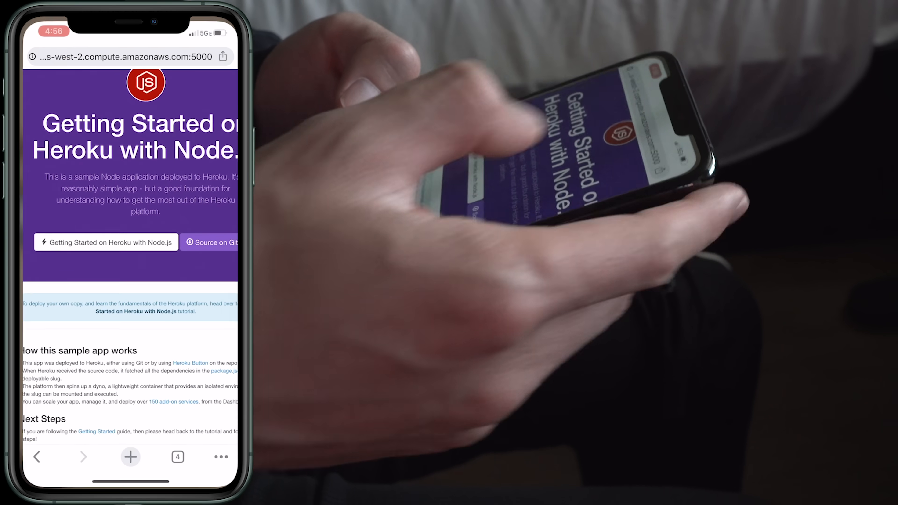
Step: Load the EC2 public DNS address on port 5000 to view the sample Node app
click(123, 56)
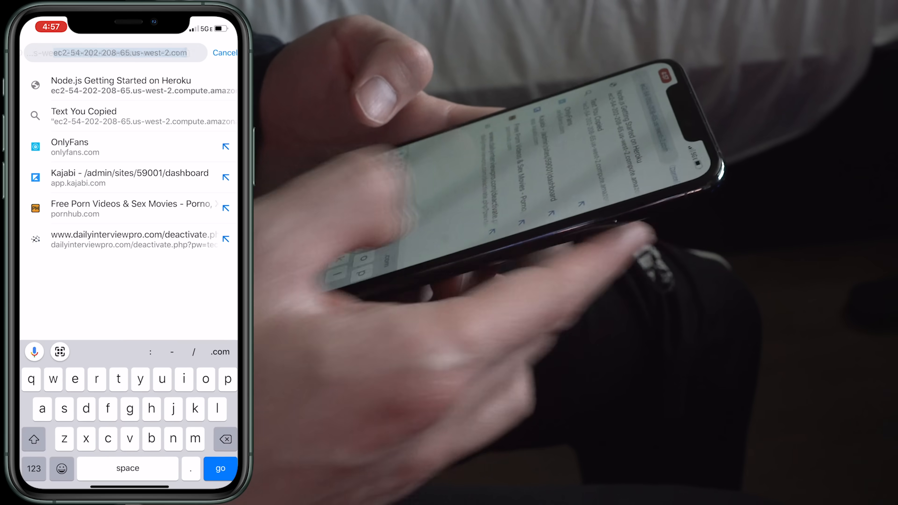
click(120, 85)
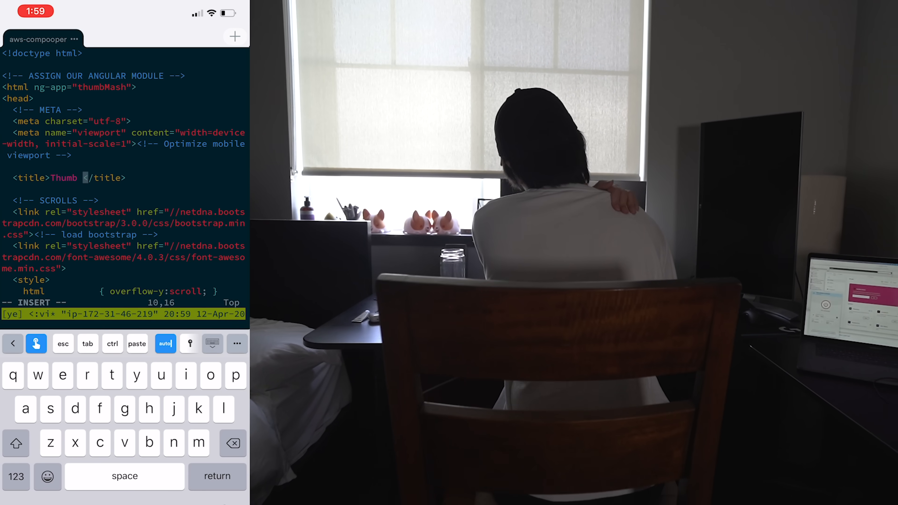
Step: Scroll through index.html in vi while revising the ThumbMash title
scroll(down, 3)
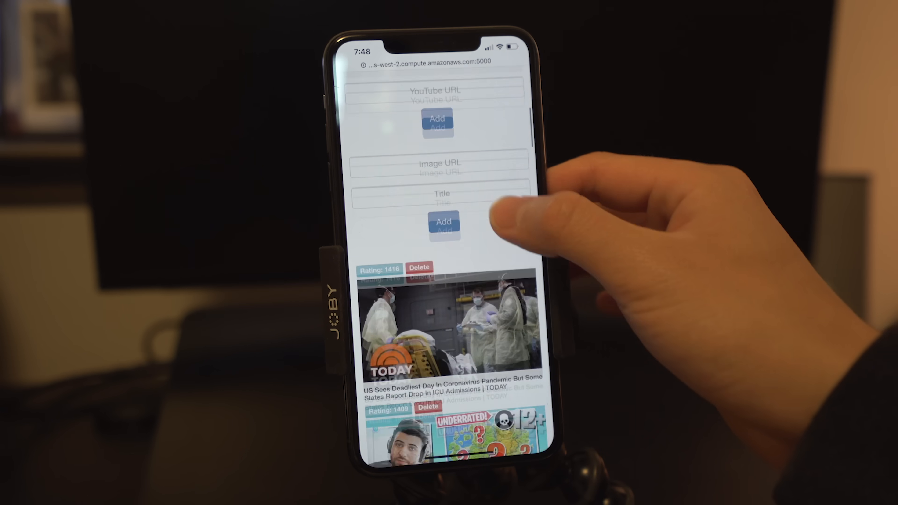
Step: Scroll down the ThumbMash page to the YouTube URL form
scroll(down, 3)
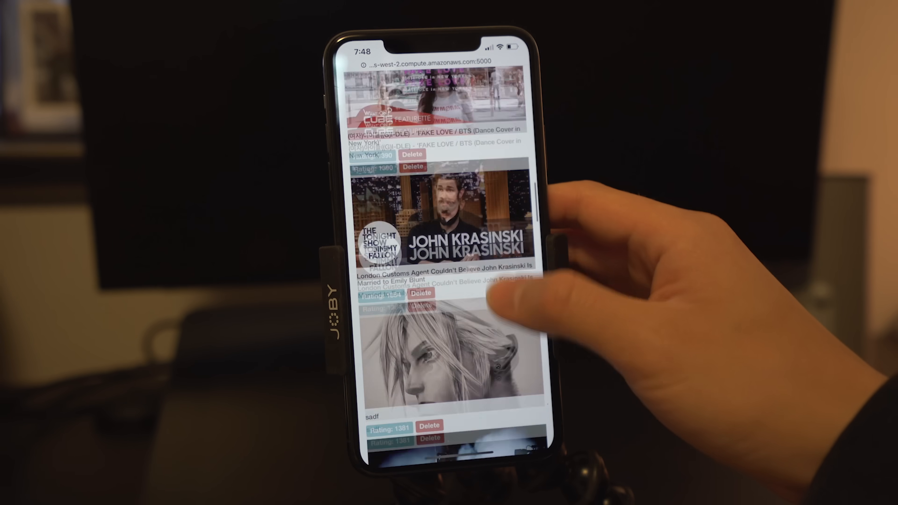
scroll(down, 3)
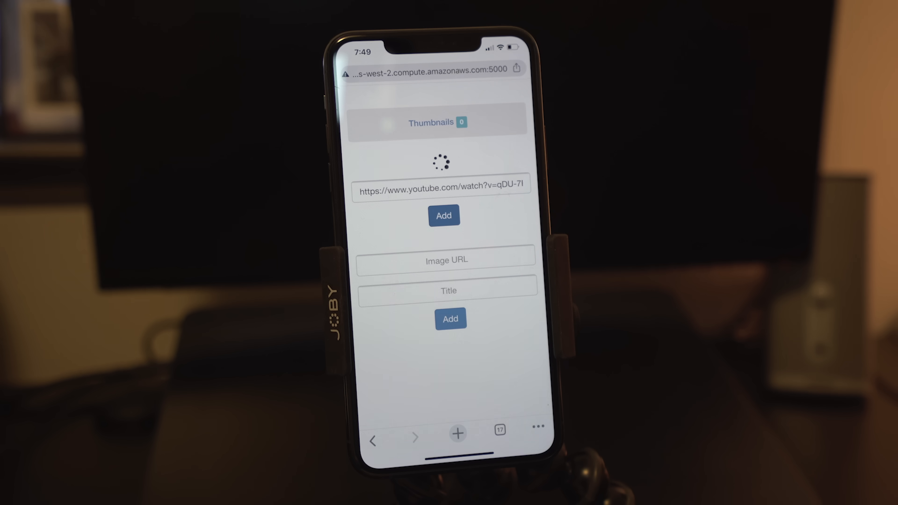
click(443, 215)
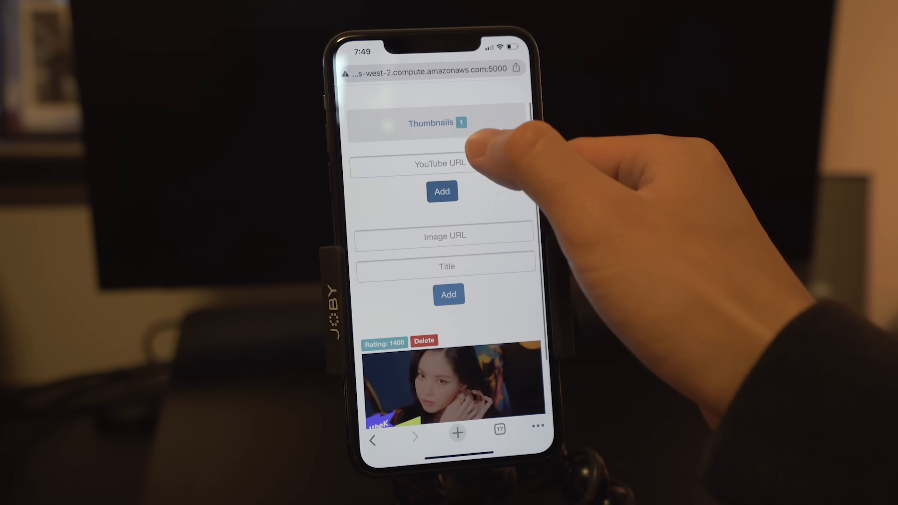
text(https://i.imgur.com/hr2Ukb6.jpg)
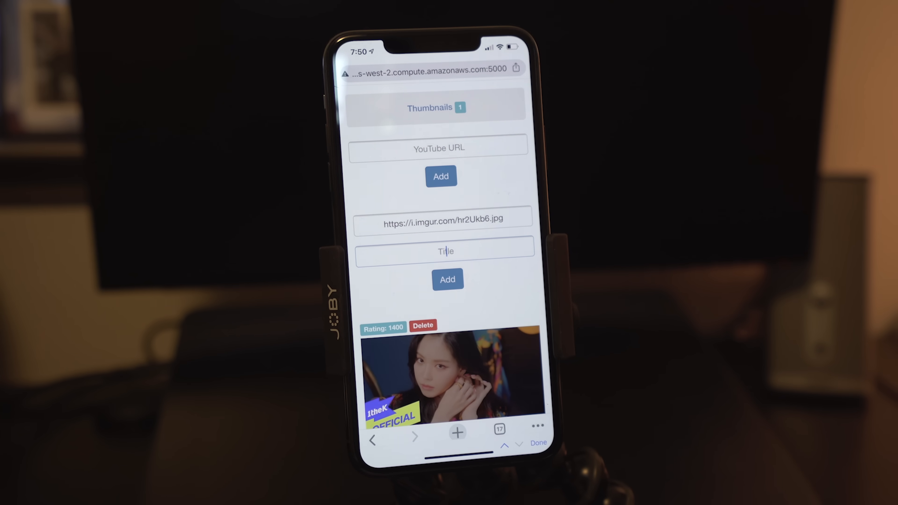
text(Tiger king)
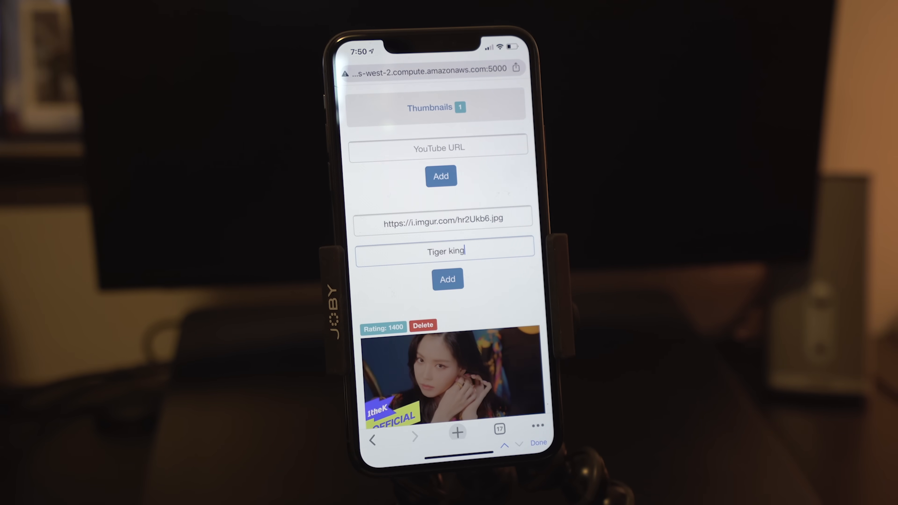
click(447, 280)
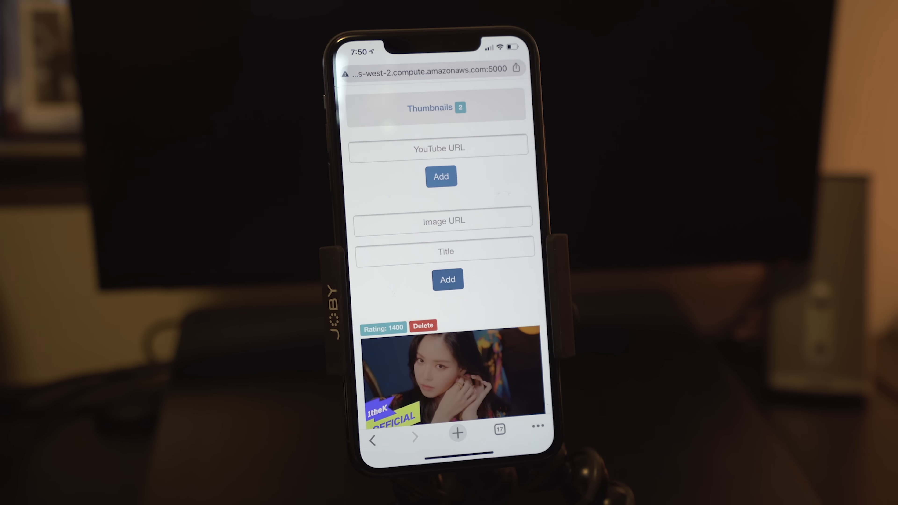
Step: Vote for the Apink teaser over Tiger king, leaving them rated 1416 and 1384
scroll(down, 3)
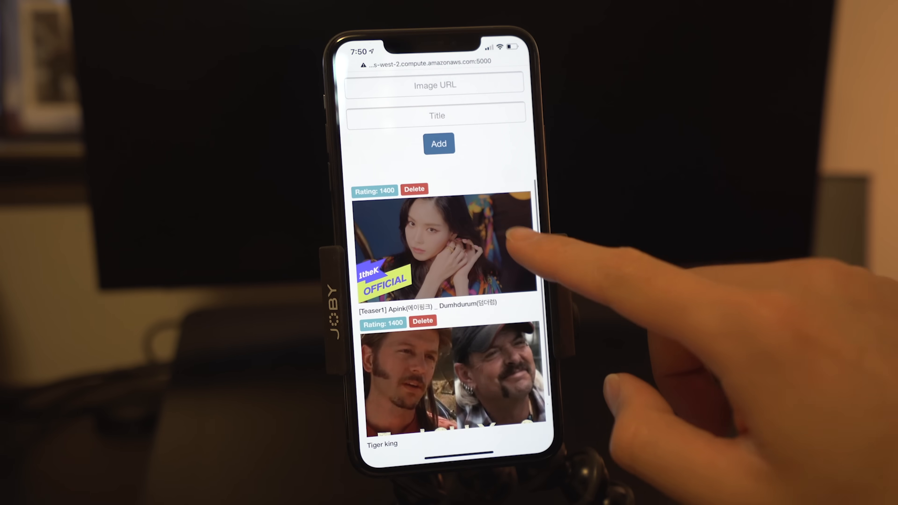
click(435, 252)
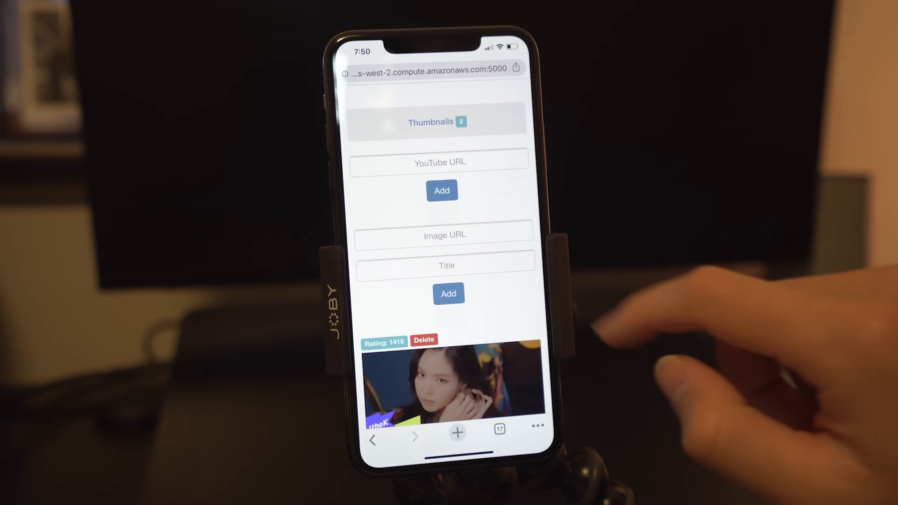
scroll(down, 3)
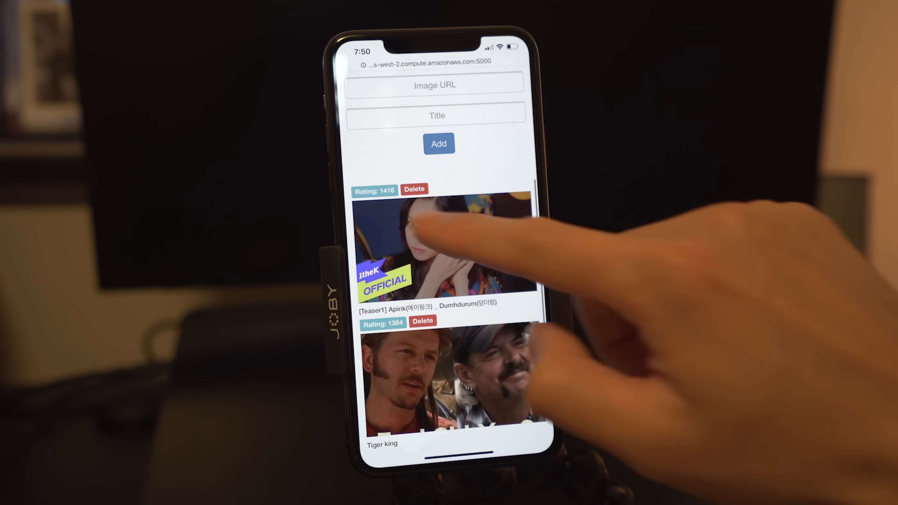
scroll(down, 3)
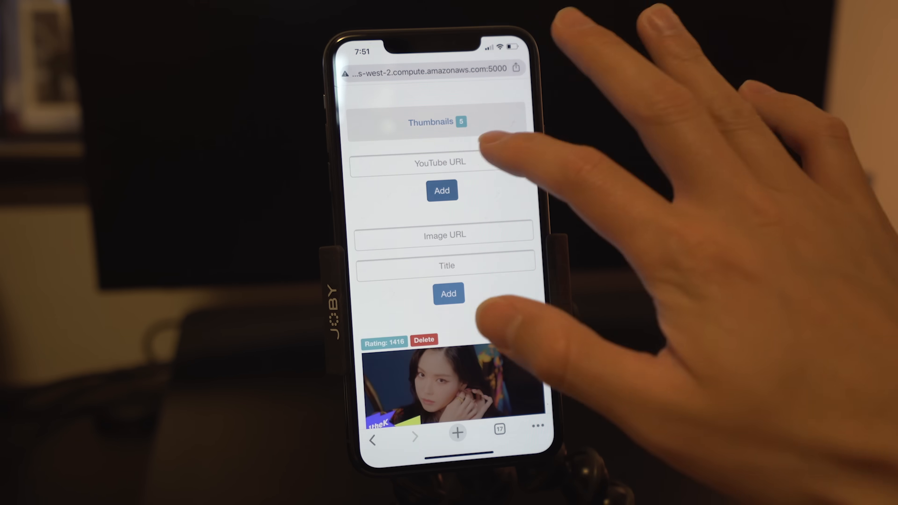
click(443, 235)
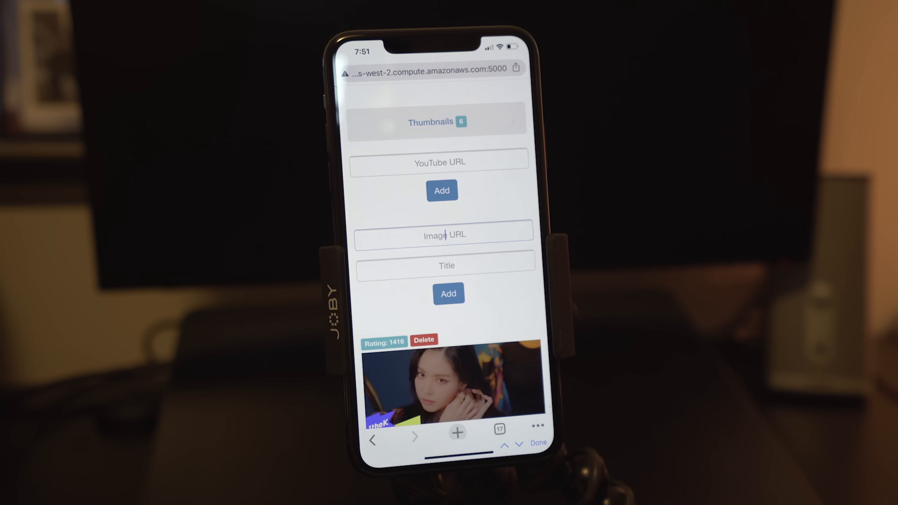